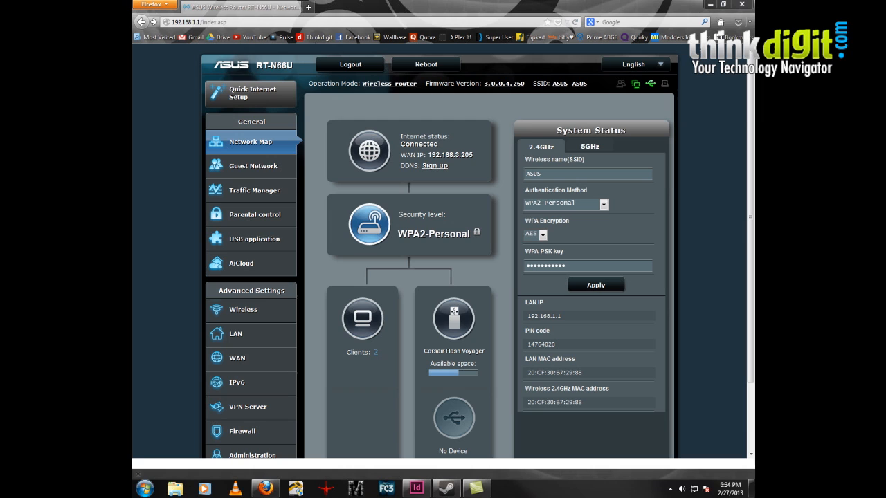
mouse_move(387, 200)
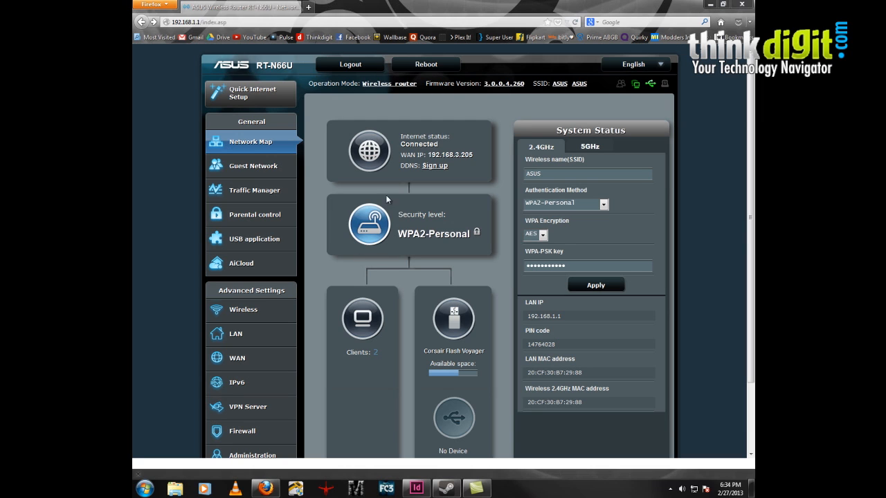
mouse_move(325, 194)
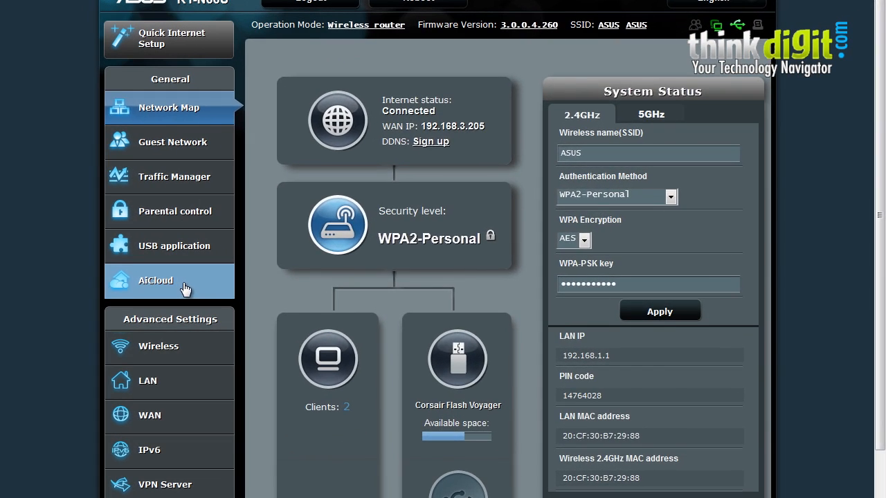
Open the AiCloud page from the General menu and confirm Cloud Disk is on.
left_click(156, 280)
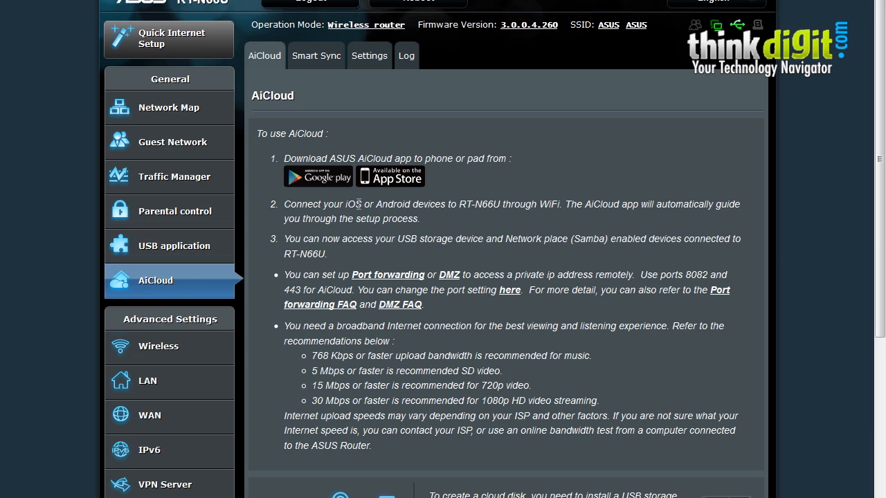
mouse_move(373, 236)
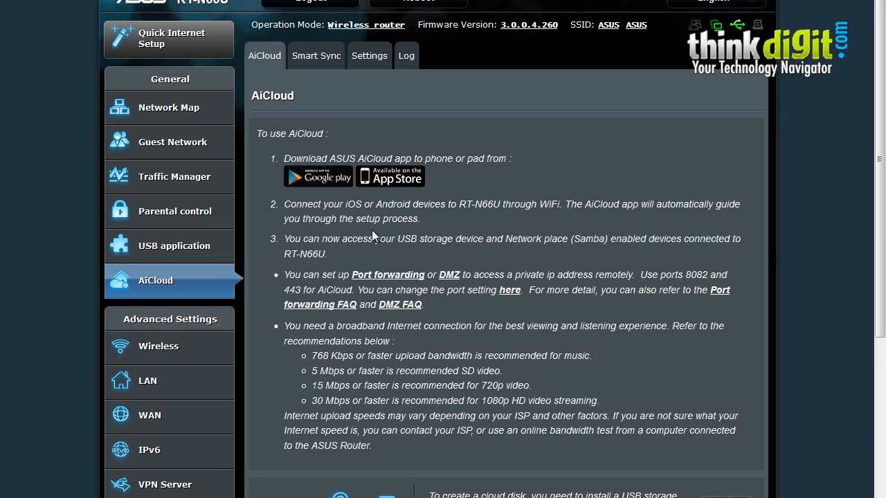
mouse_move(442, 209)
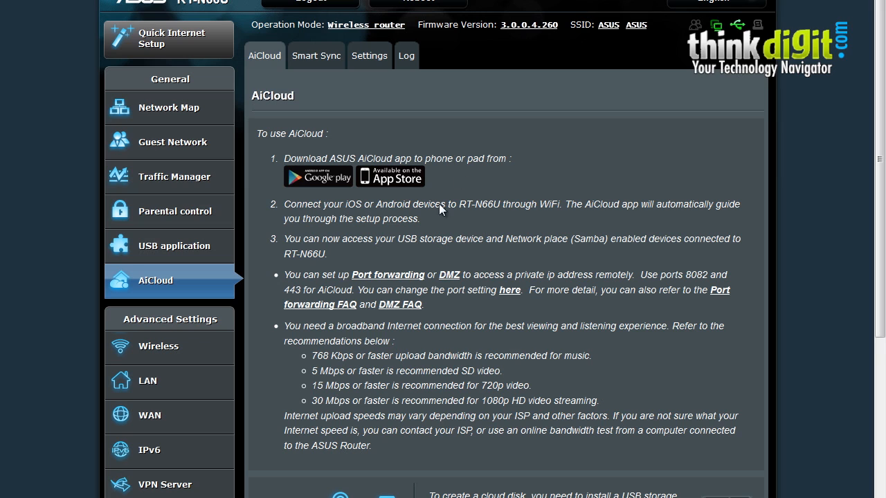
mouse_move(460, 372)
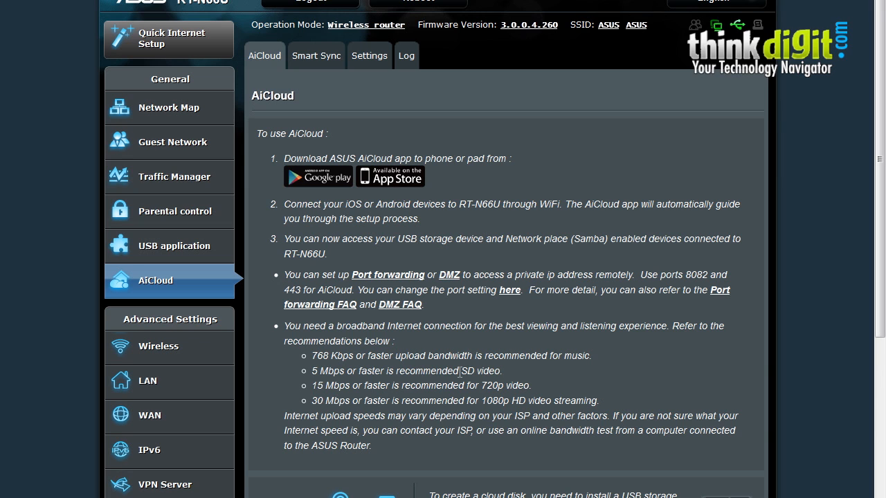
scroll("down", 3)
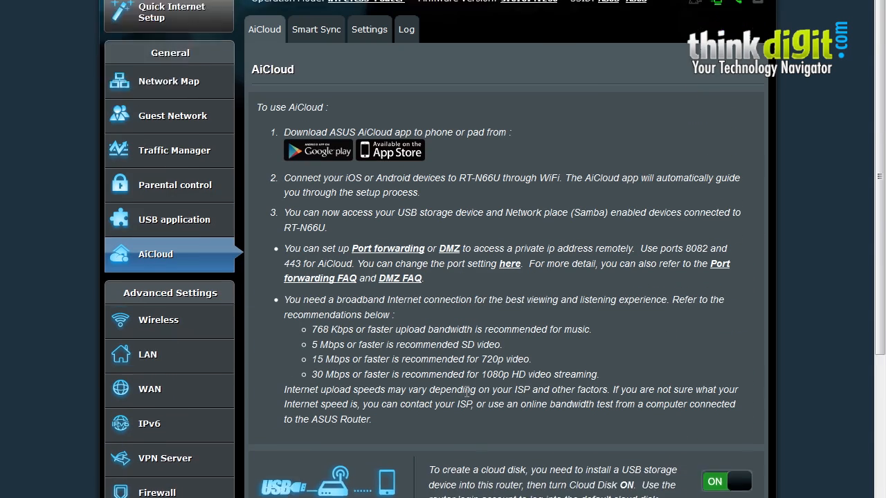
scroll("up", 3)
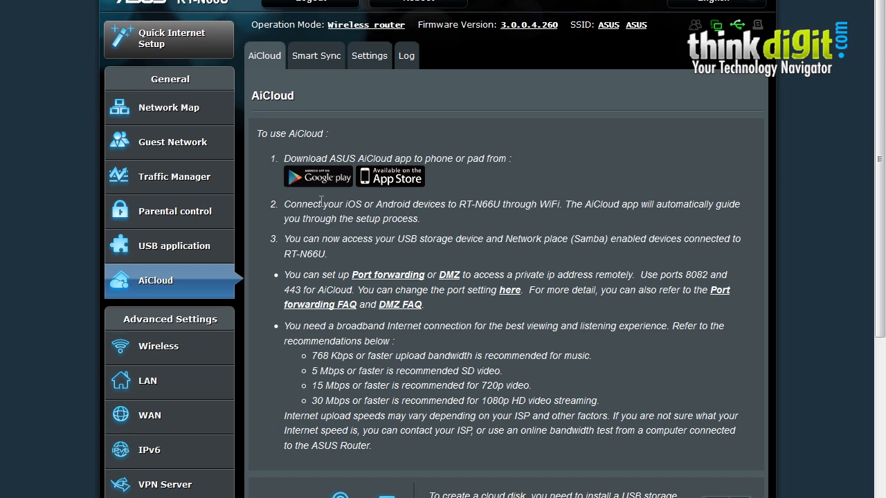
mouse_move(328, 191)
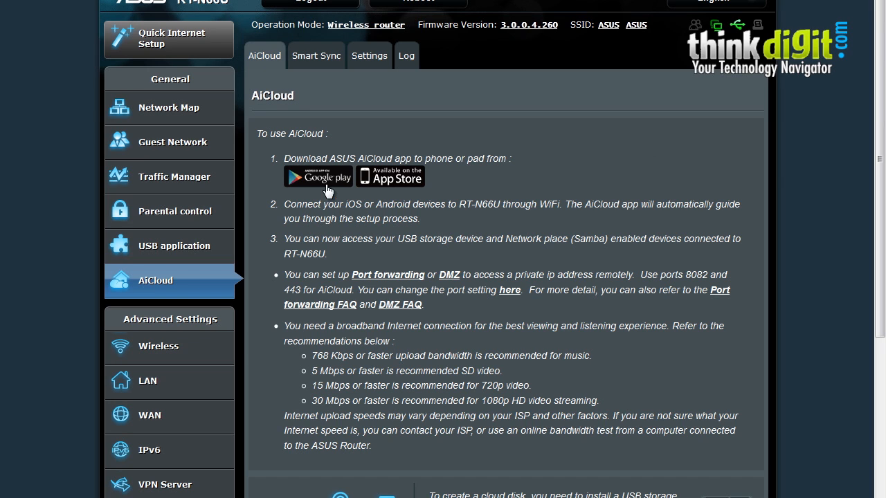
mouse_move(391, 279)
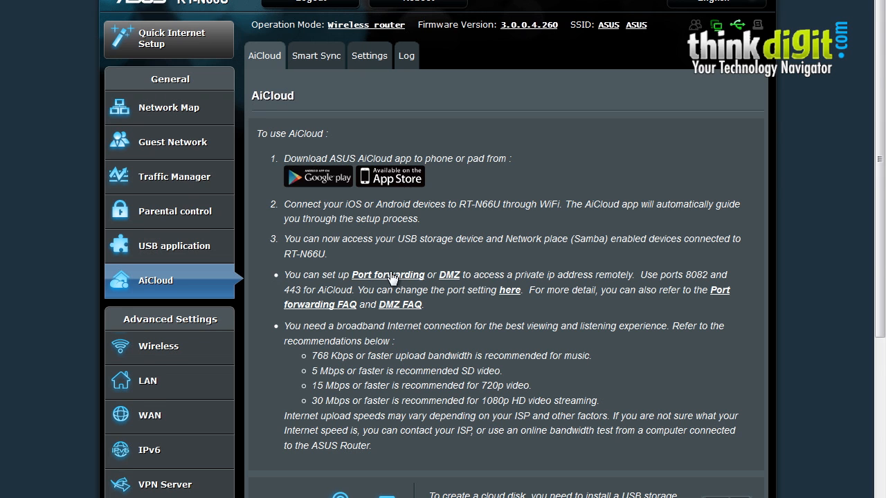
Turn the Cloud Disk and Smart Access toggles to OFF on the AiCloud page.
scroll("down", 3)
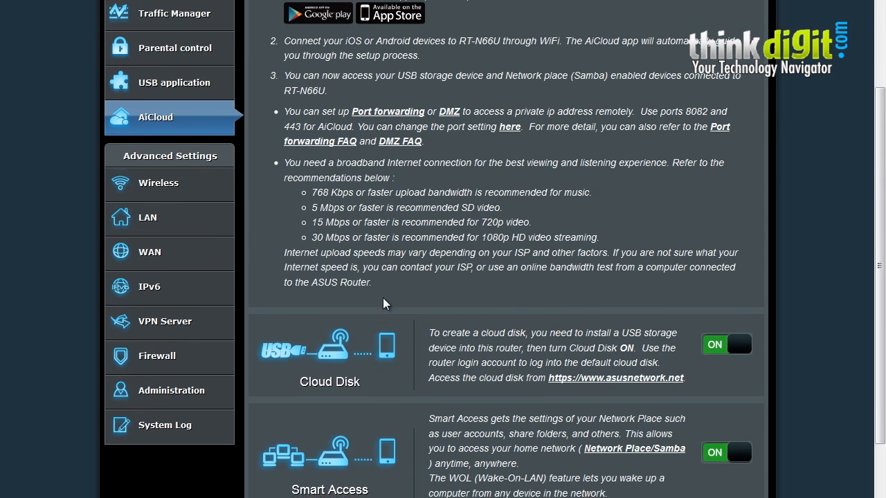
scroll("down", 3)
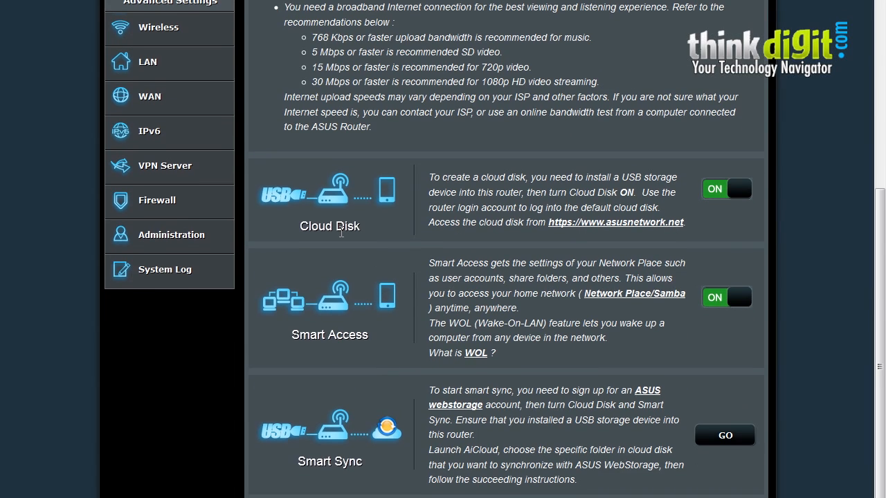
mouse_move(344, 238)
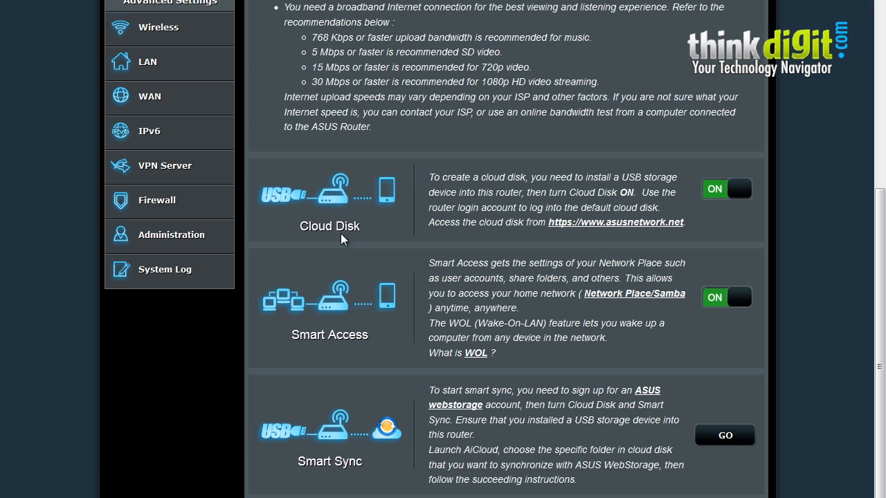
mouse_move(429, 221)
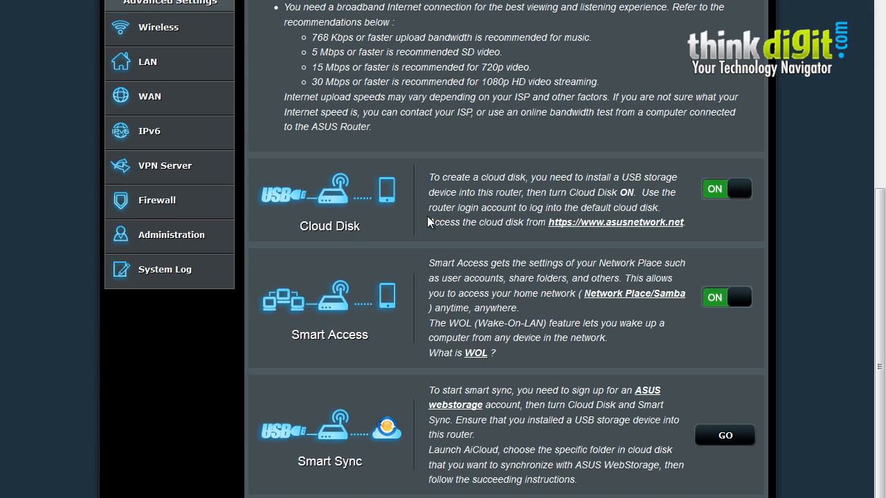
mouse_move(724, 191)
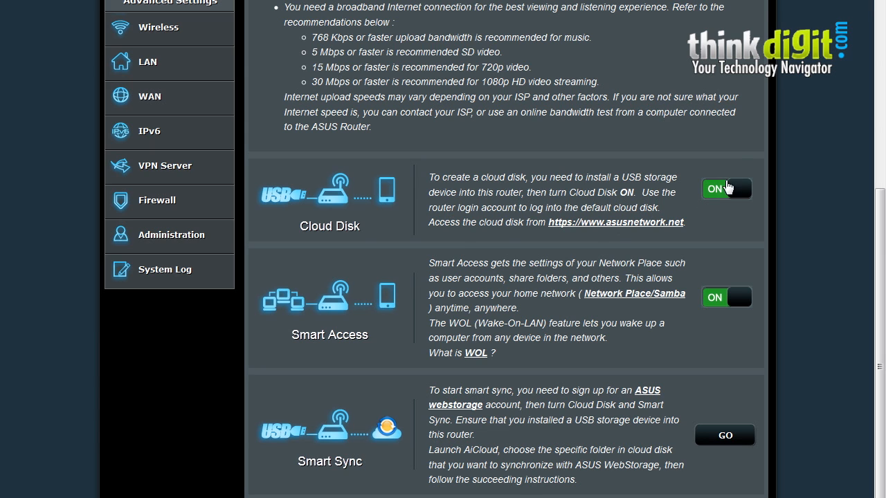
left_click(726, 188)
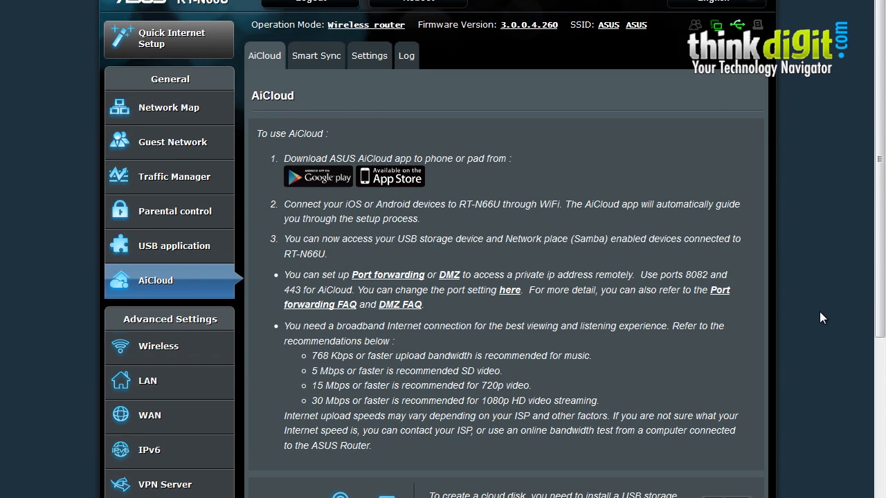
scroll("down", 3)
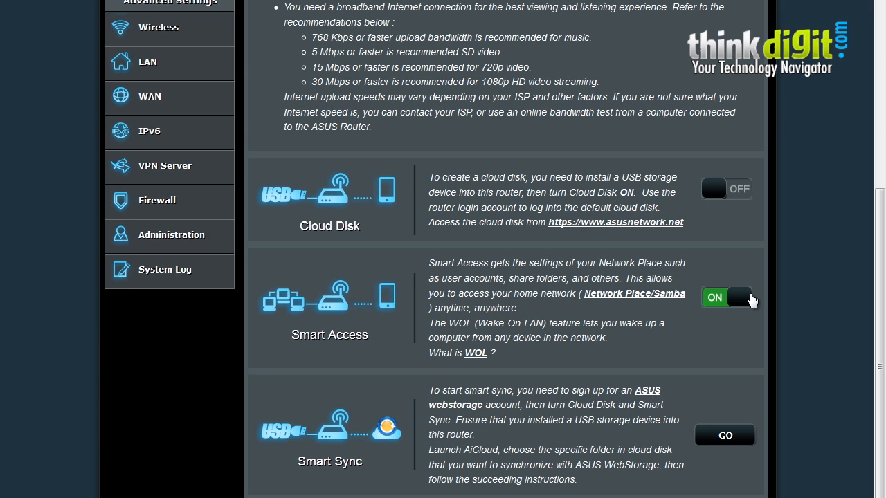
left_click(729, 298)
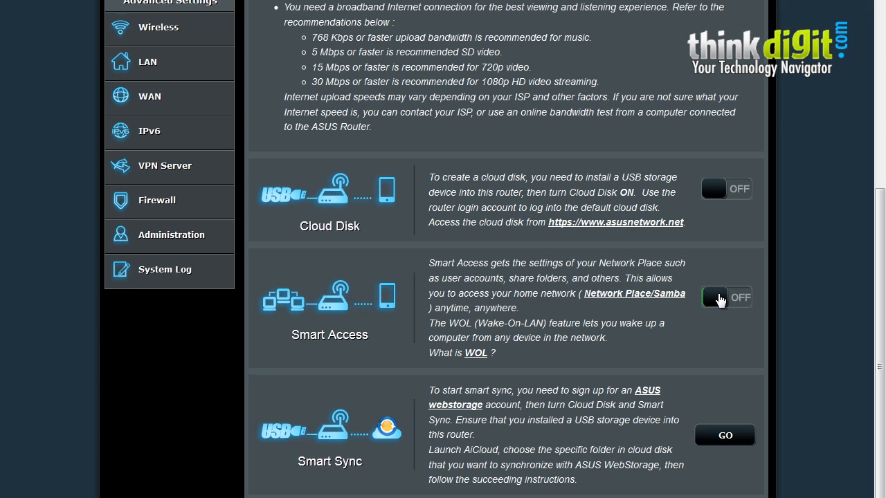
left_click(715, 298)
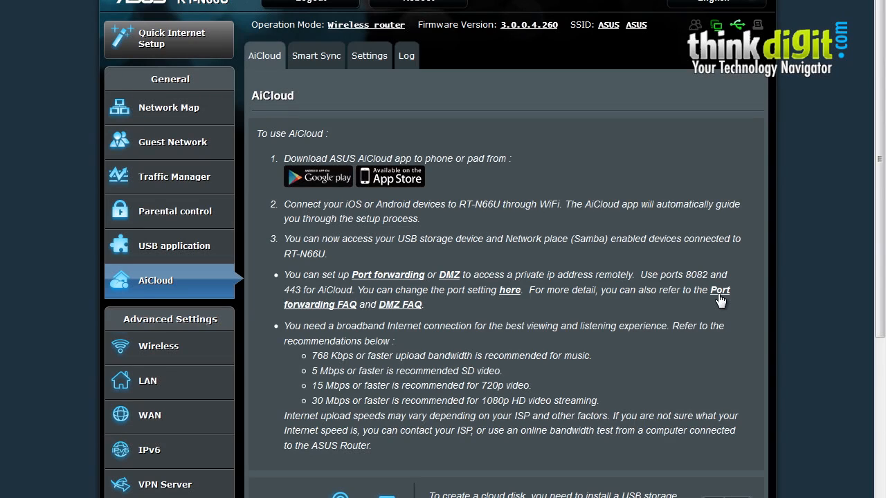
scroll("down", 3)
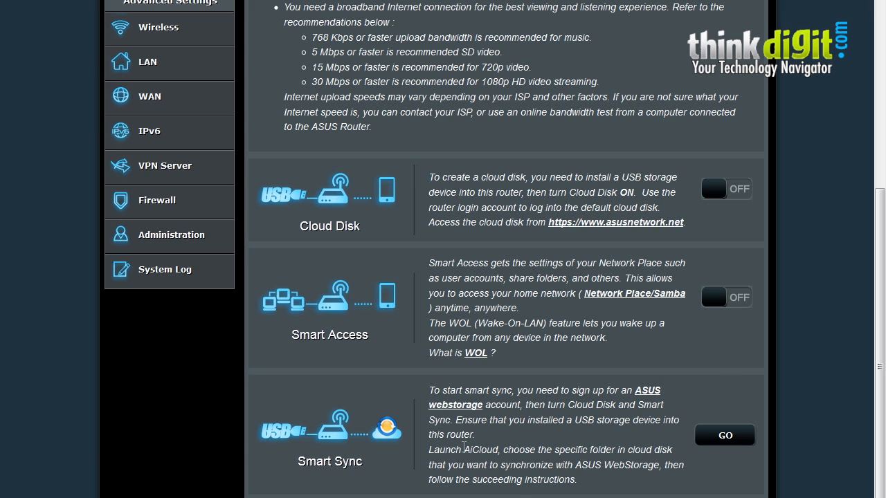
mouse_move(405, 463)
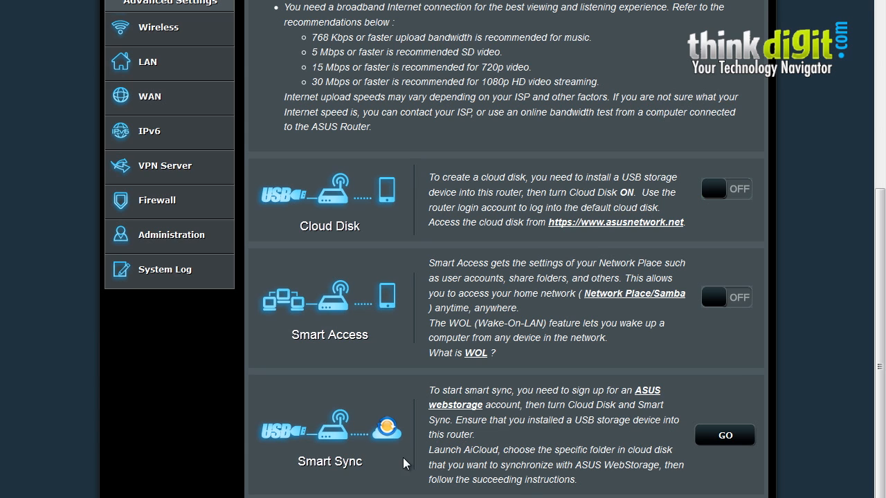
mouse_move(450, 435)
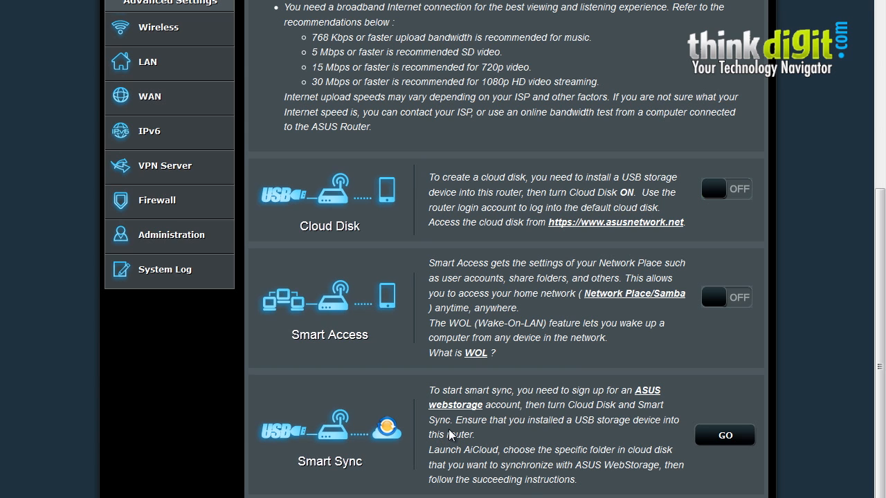
mouse_move(457, 432)
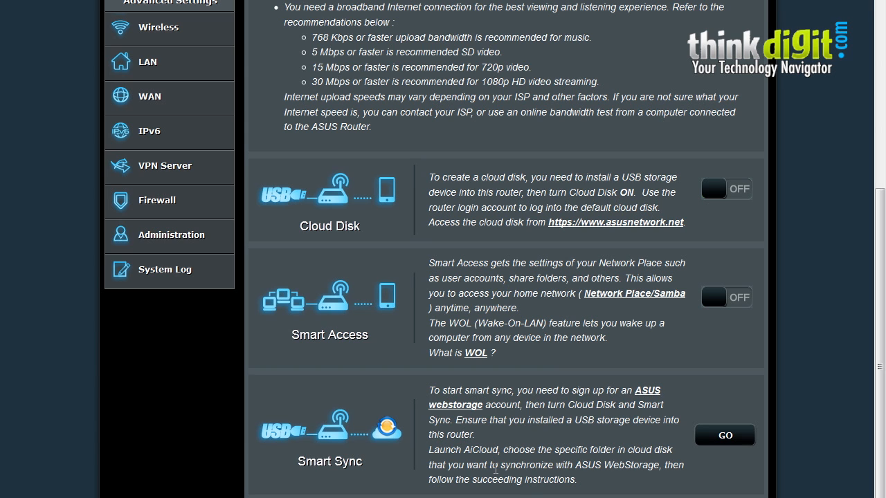
scroll("up", 3)
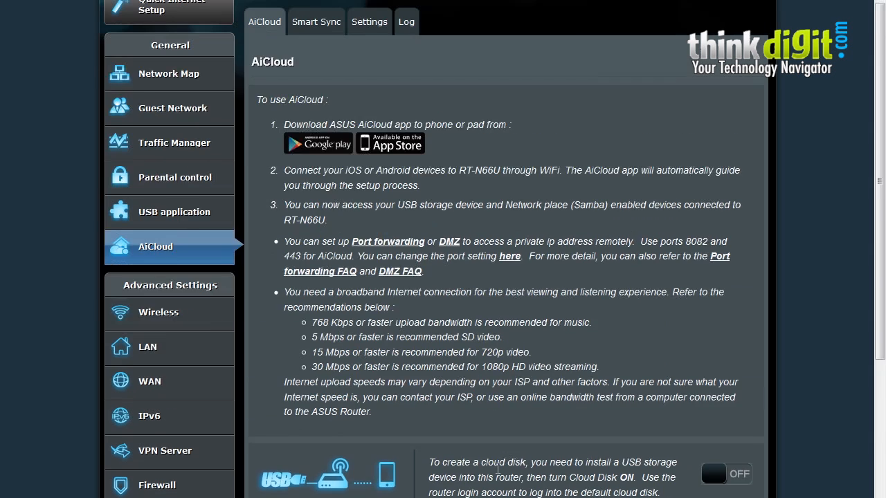
scroll("up", 3)
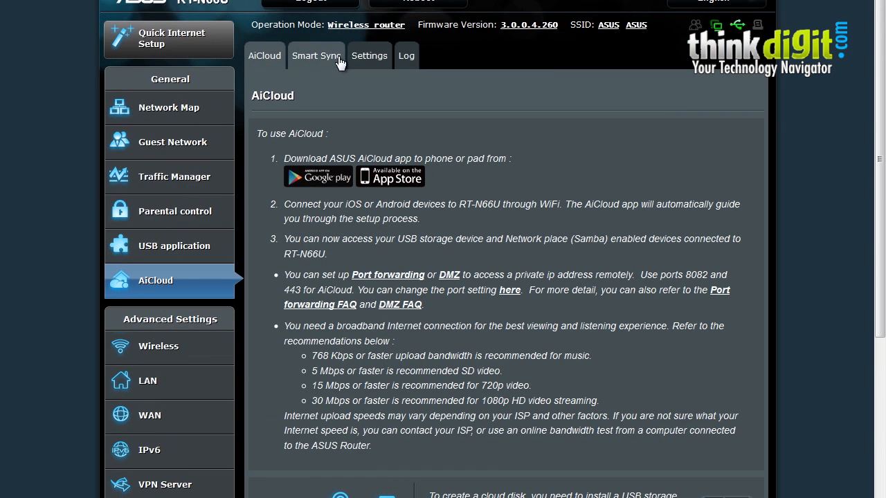
mouse_move(339, 81)
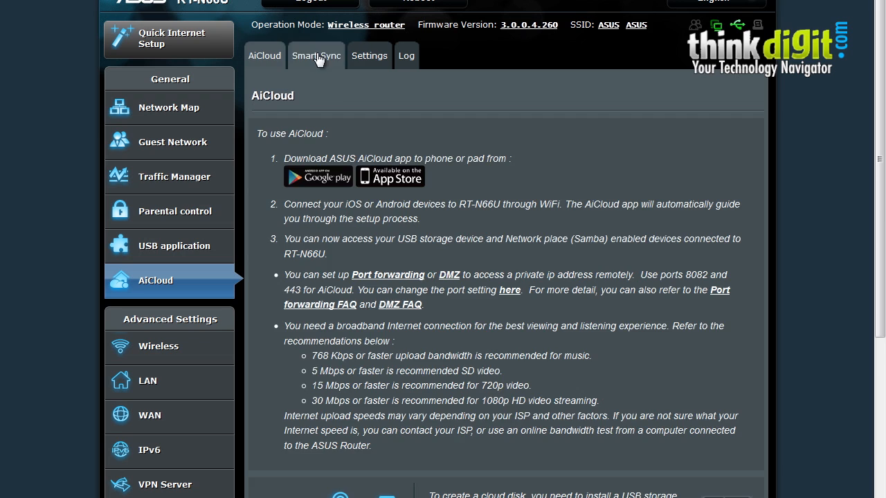
left_click(317, 56)
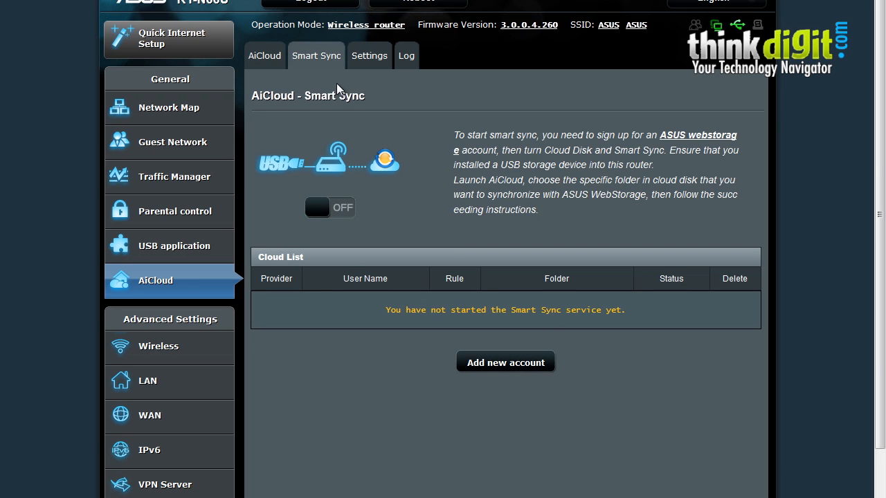
mouse_move(377, 126)
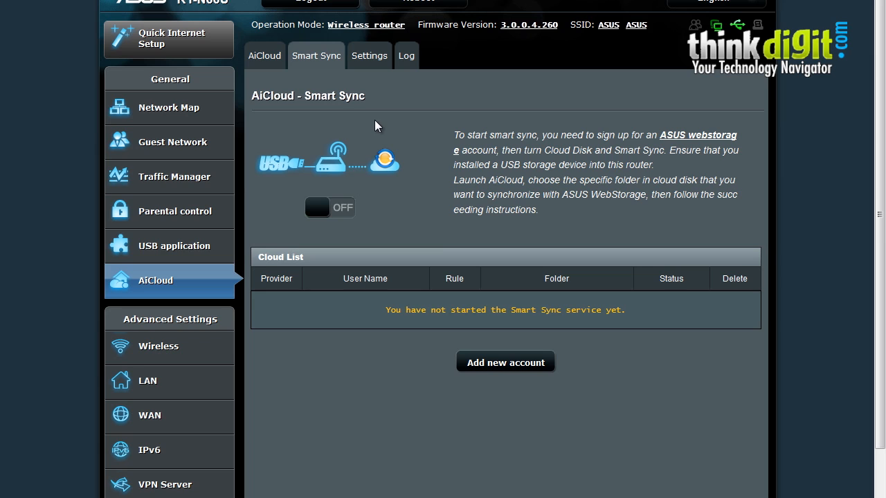
mouse_move(441, 152)
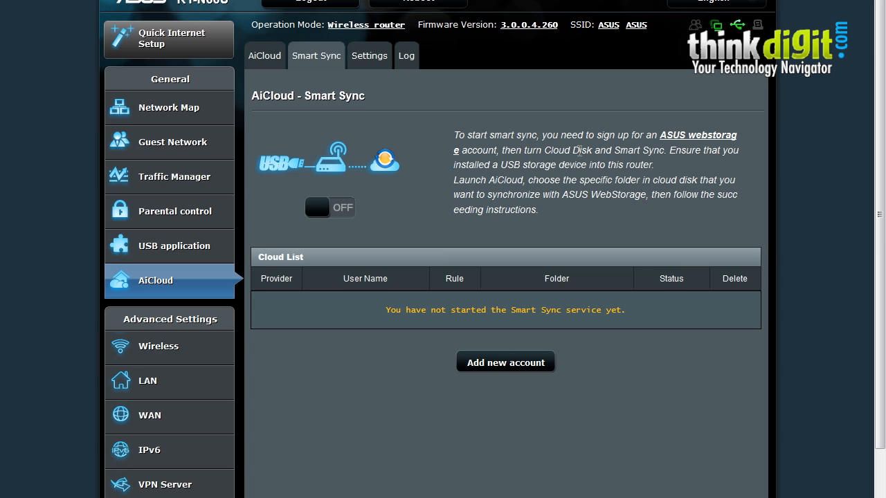
mouse_move(640, 139)
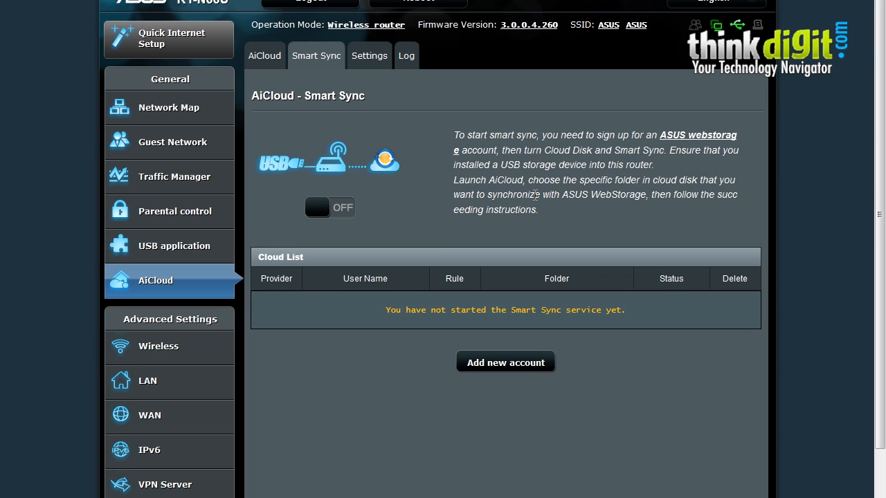
mouse_move(535, 235)
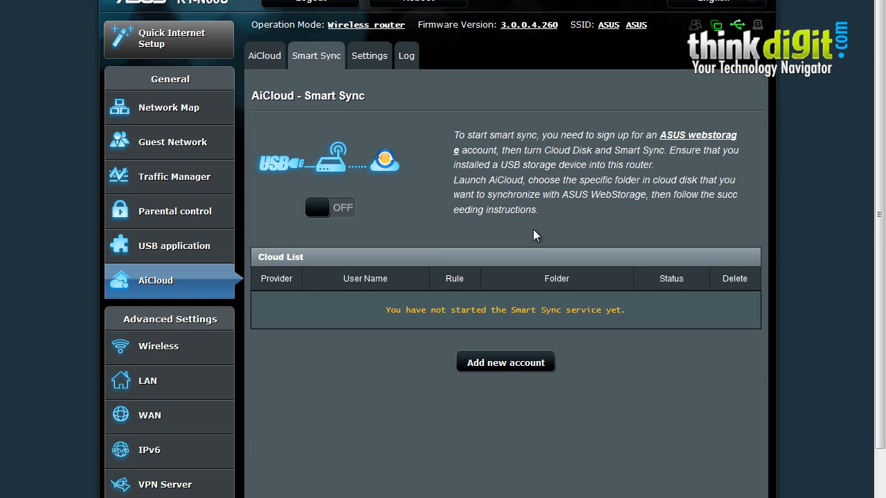
mouse_move(573, 212)
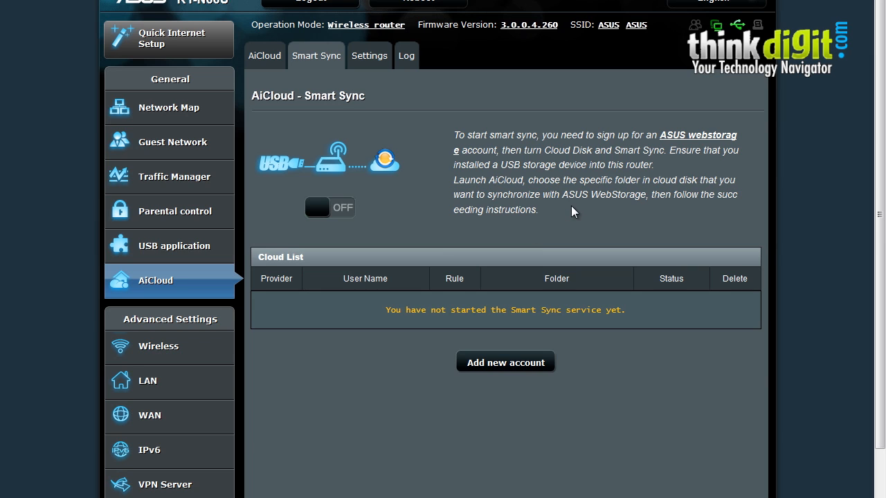
mouse_move(561, 207)
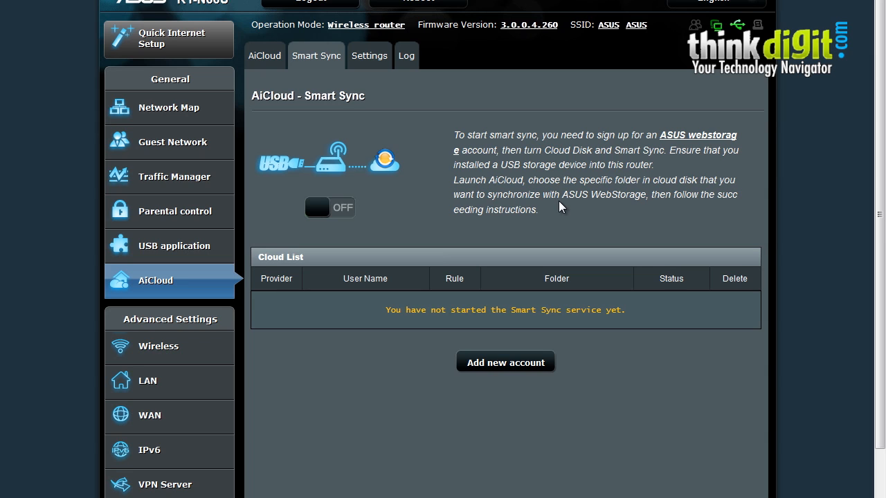
mouse_move(531, 196)
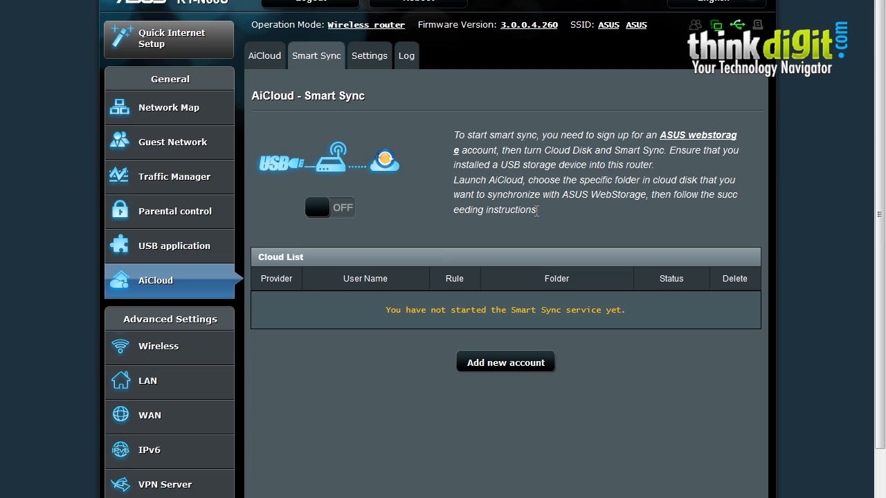
mouse_move(520, 215)
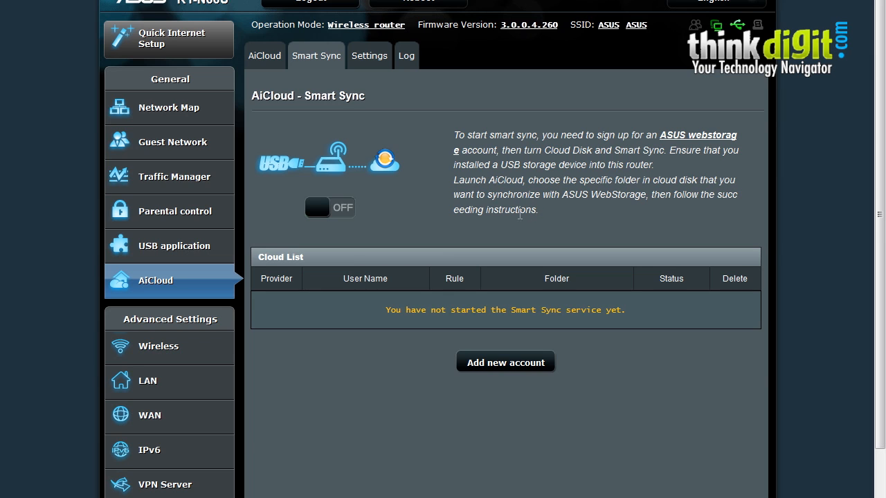
mouse_move(495, 200)
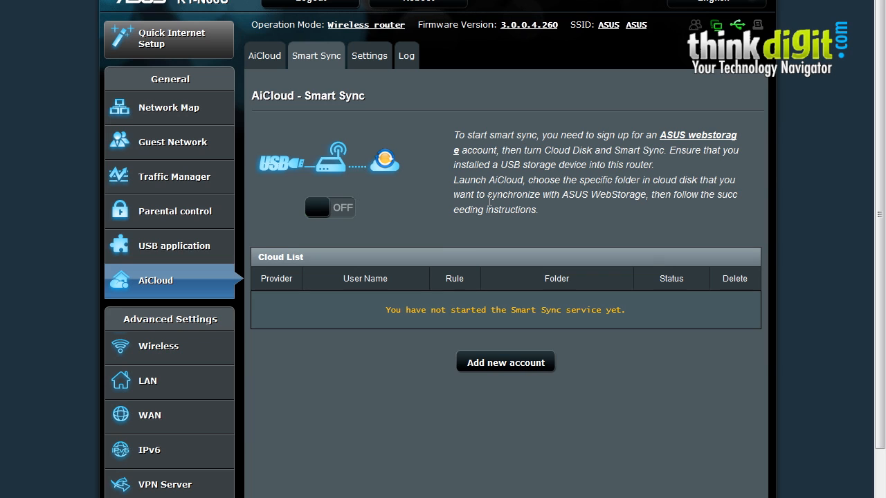
scroll("down", 3)
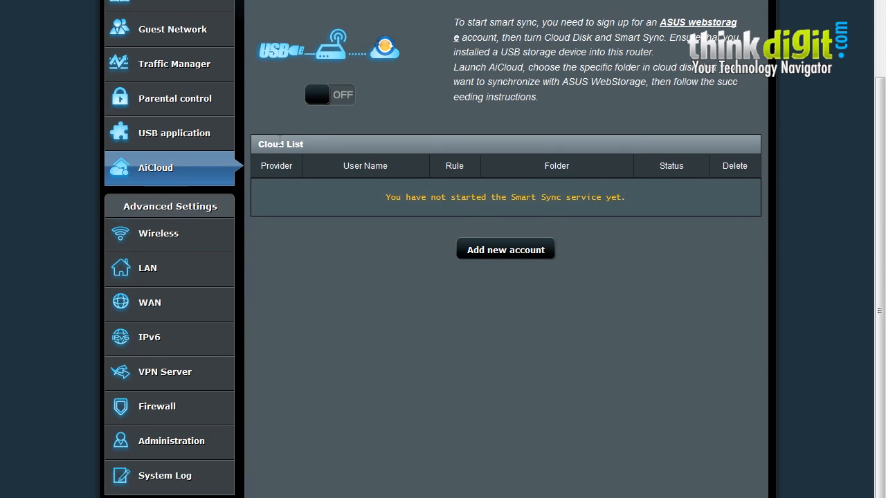
mouse_move(280, 180)
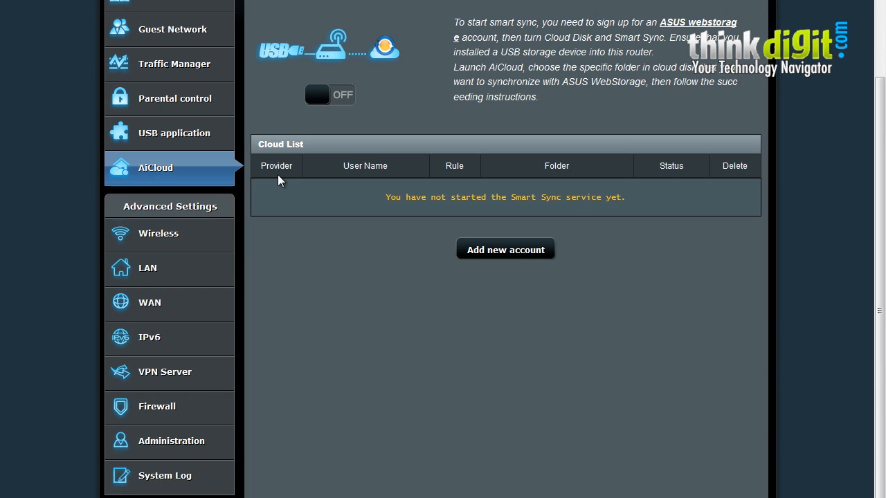
mouse_move(536, 273)
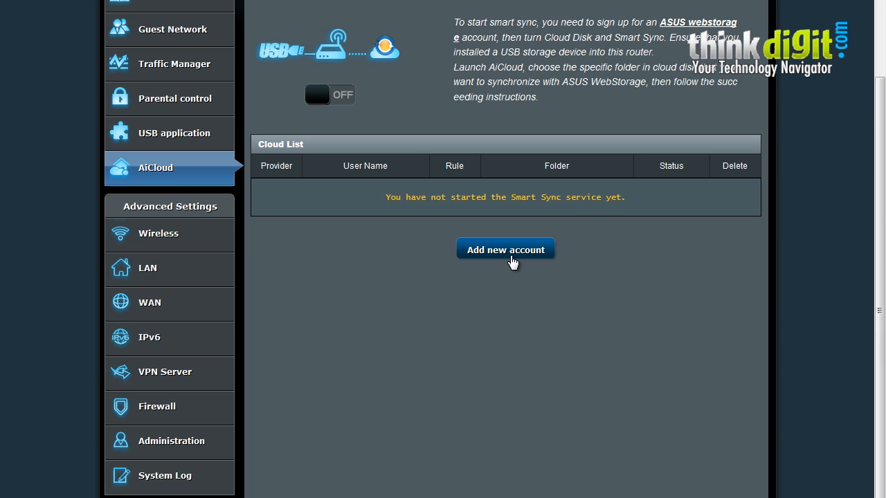
scroll("up", 3)
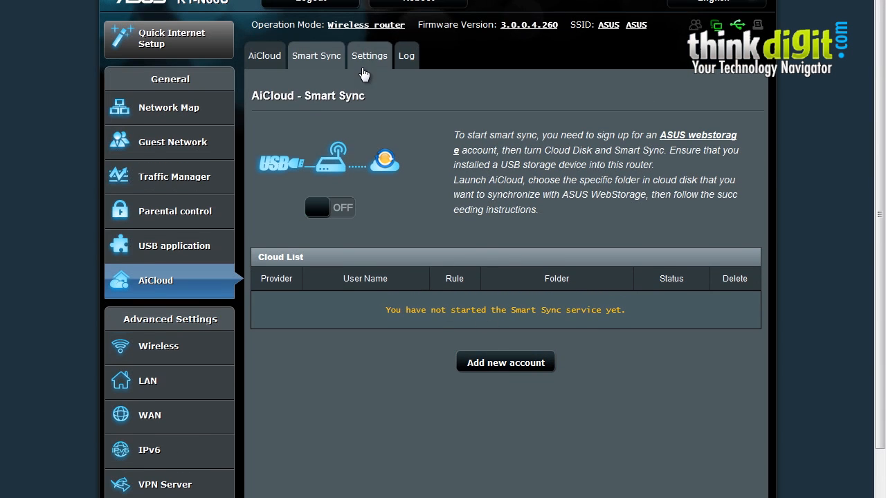
Open the AiCloud Settings tab, showing password protection off and the admin account.
left_click(369, 55)
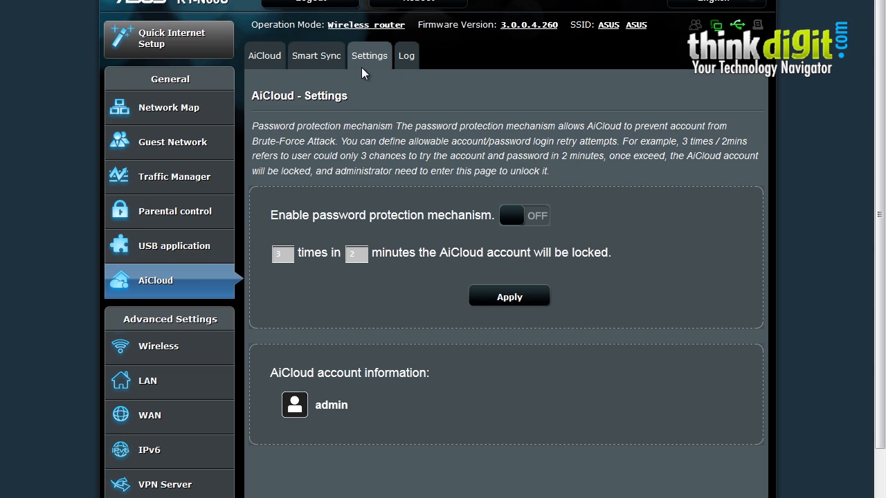
mouse_move(341, 137)
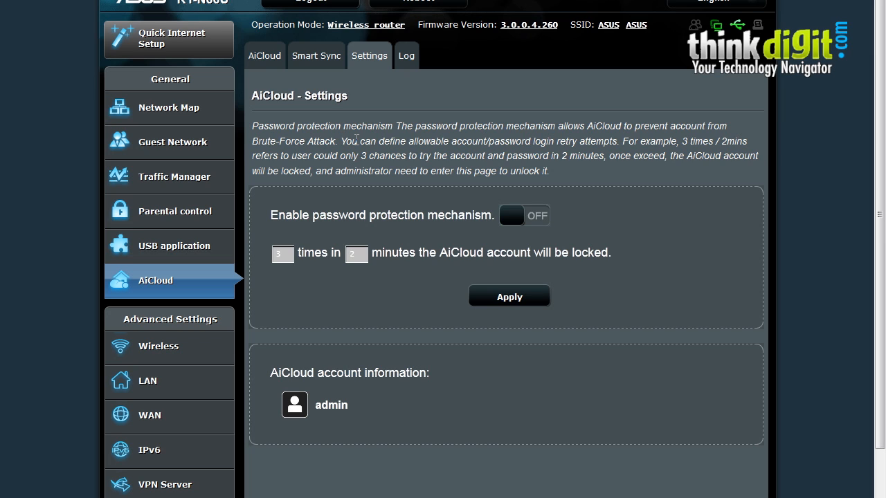
mouse_move(562, 170)
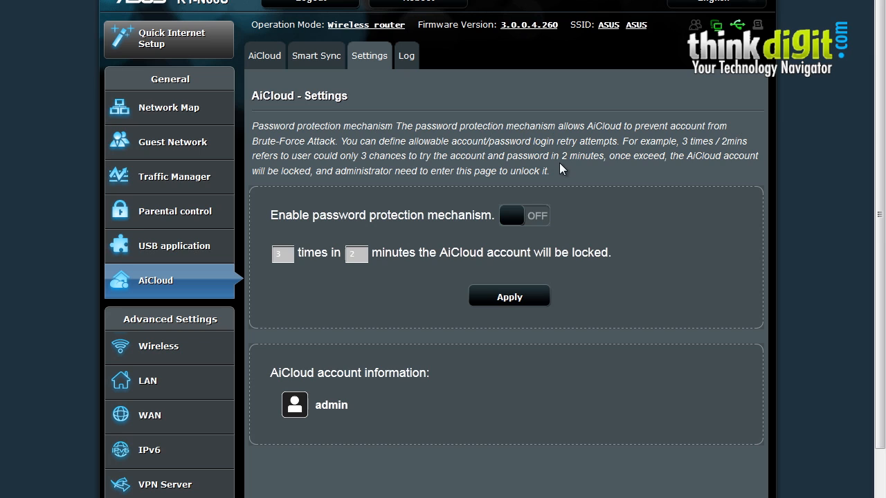
mouse_move(443, 153)
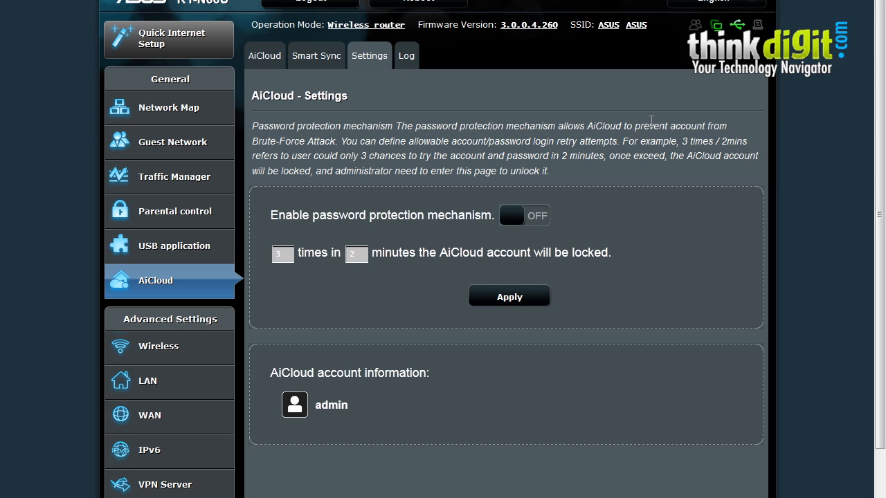
mouse_move(599, 288)
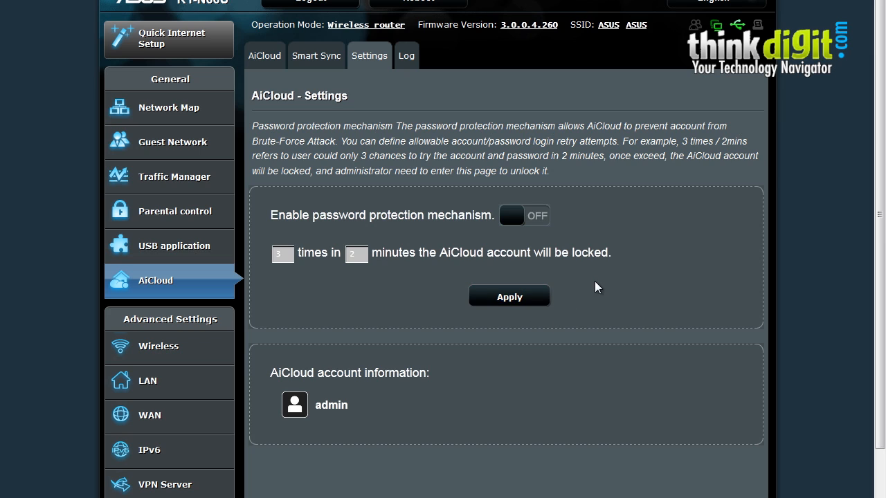
mouse_move(698, 155)
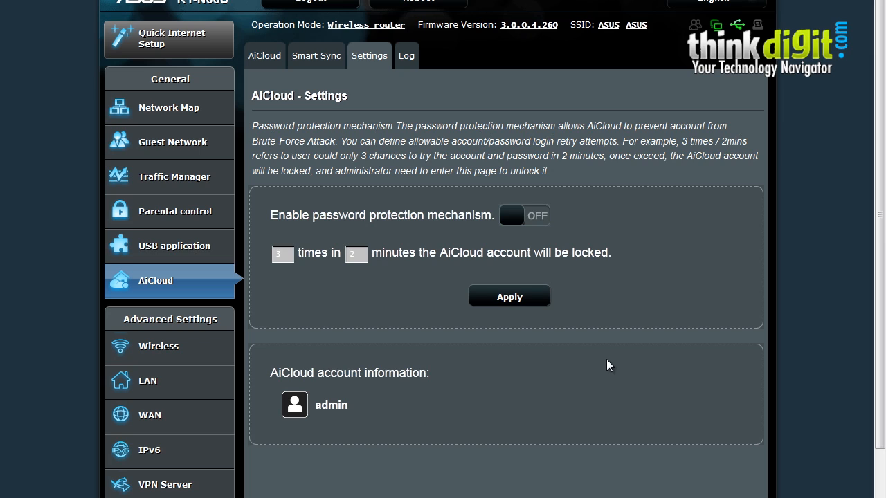
mouse_move(571, 309)
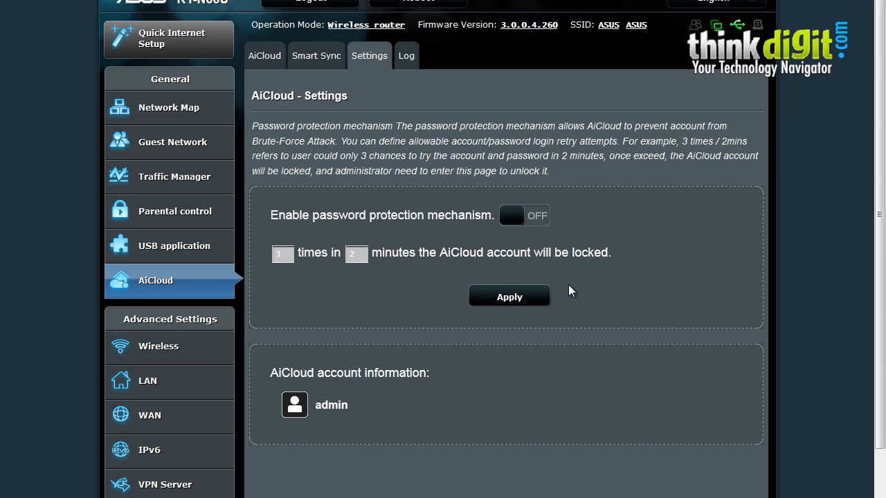
mouse_move(443, 142)
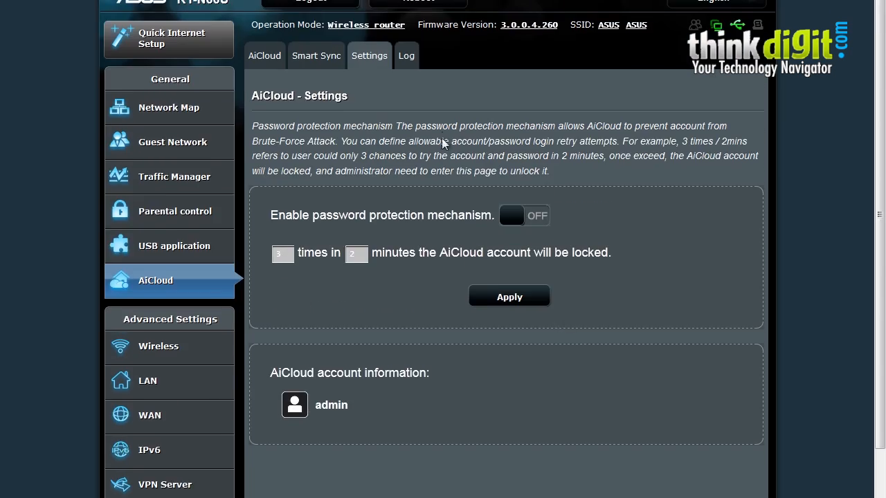
Browse the AiCloud Log's admin login entries, then go back to the AiCloud tab.
left_click(406, 55)
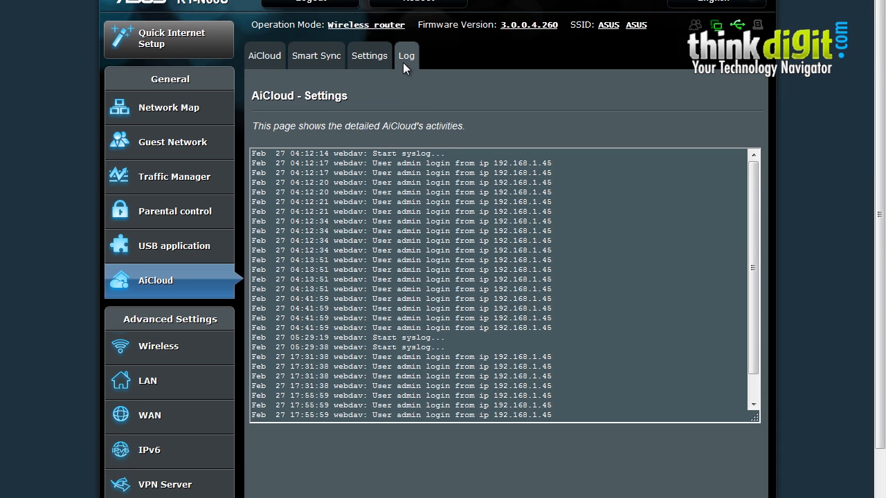
mouse_move(770, 305)
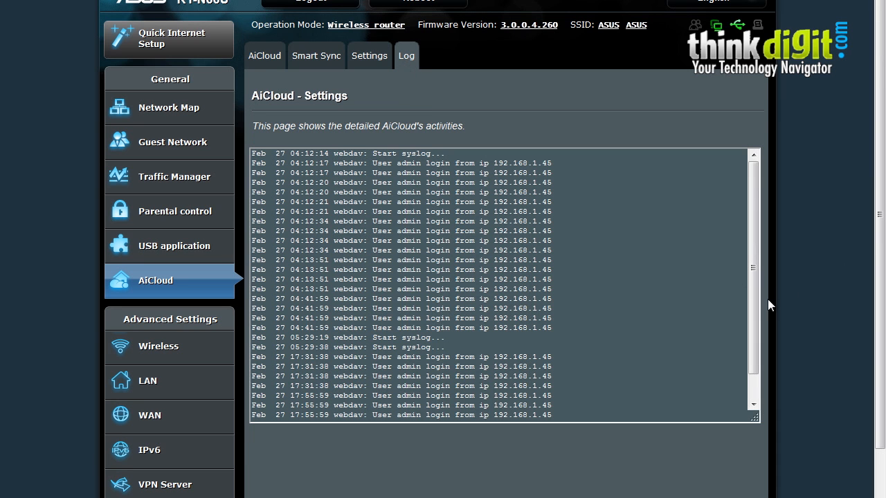
scroll("down", 3)
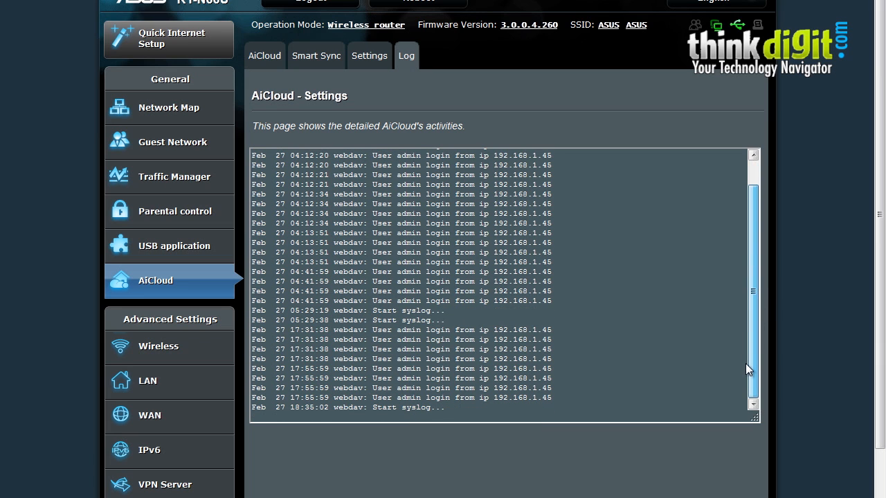
scroll("up", 3)
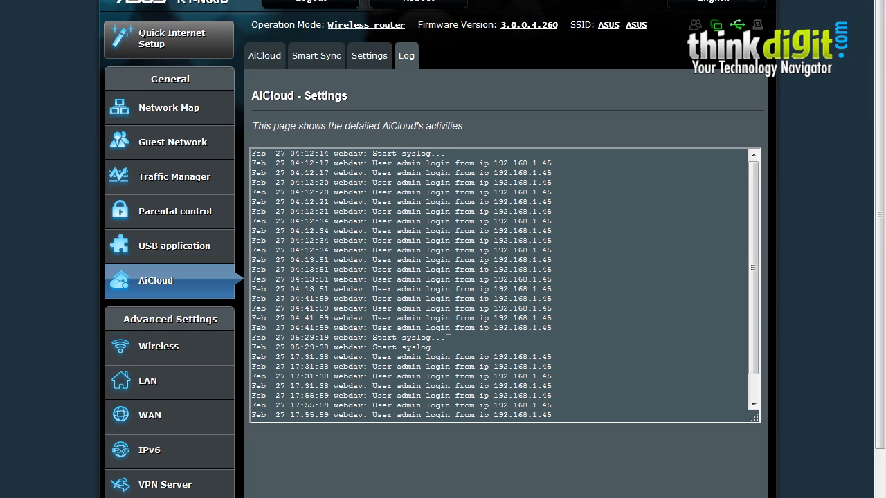
scroll("down", 3)
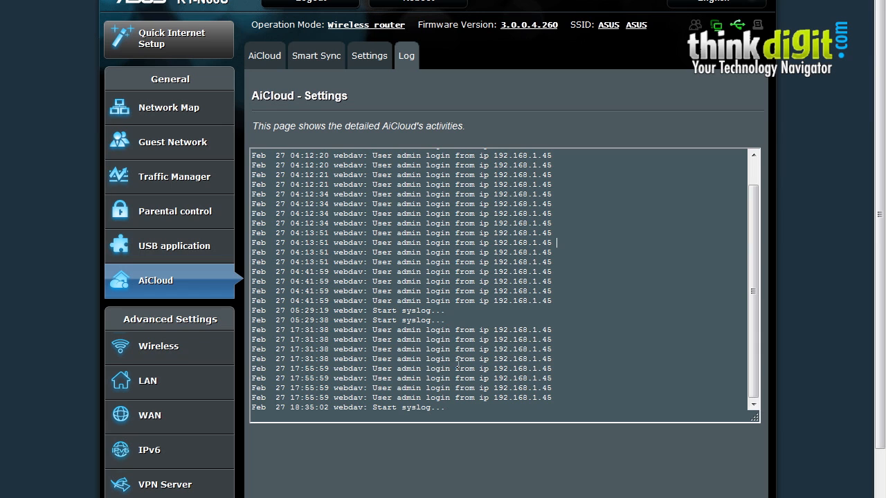
scroll("up", 3)
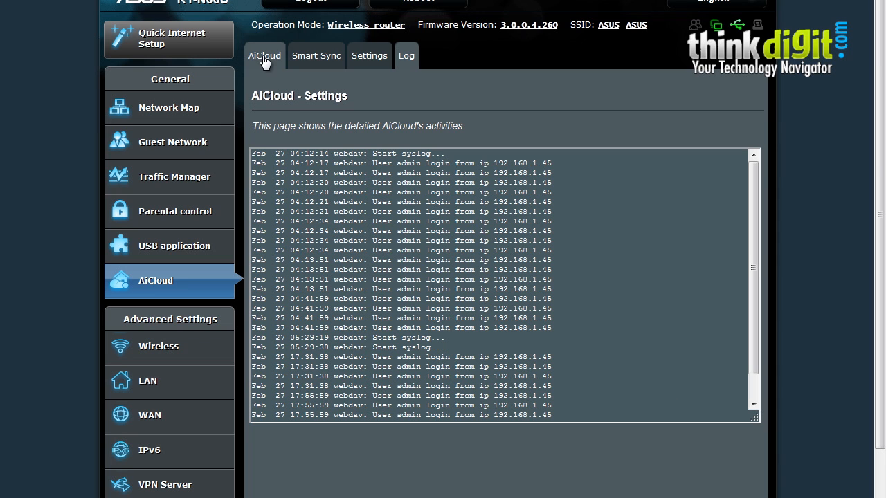
left_click(264, 55)
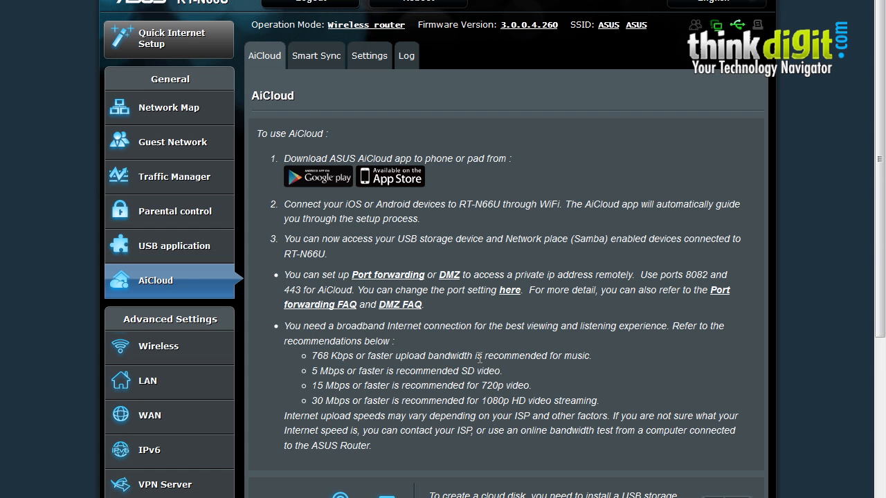
mouse_move(482, 371)
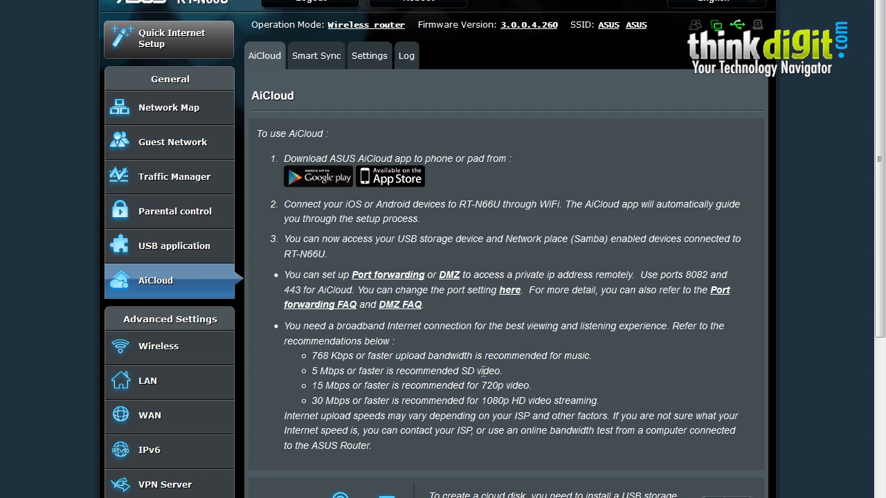